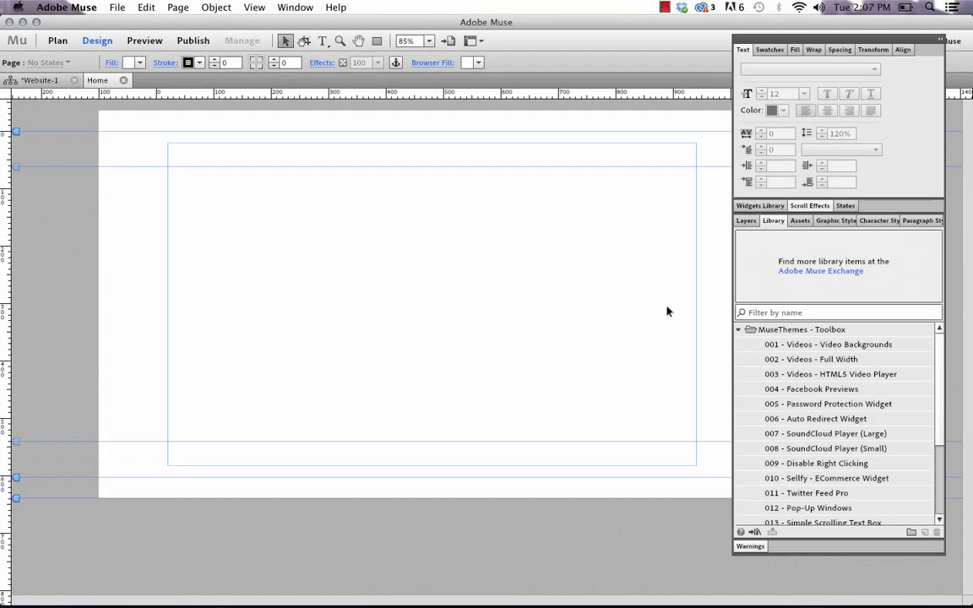
Step: Pick '020 - Before & After Image Slider' from the MuseThemes Toolbox library
{"action": "scroll", "scroll_direction": "down", "scroll_amount": 3}
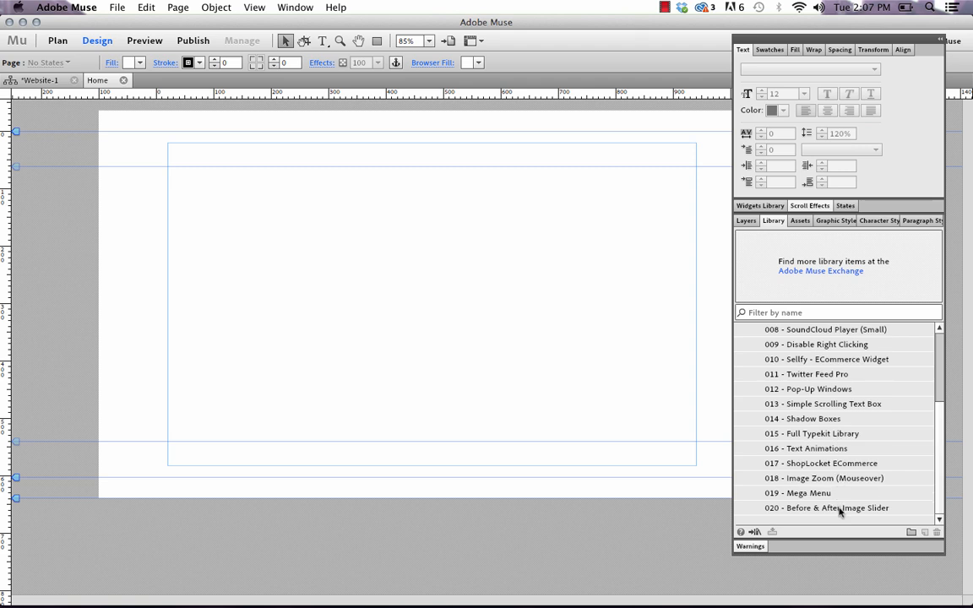
{"action": "left_click", "coordinate": [827, 507]}
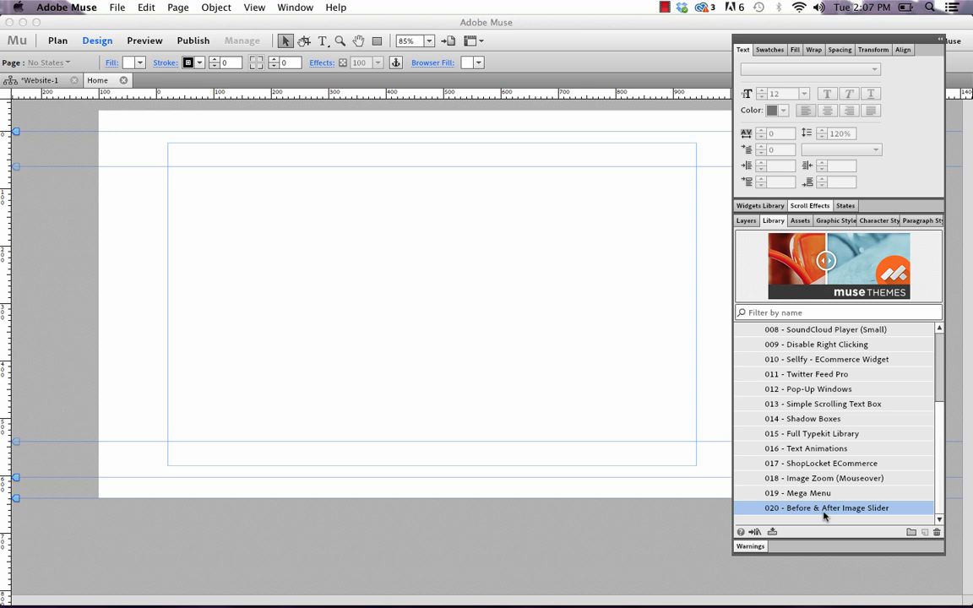
{"action": "mouse_move", "coordinate": [906, 462]}
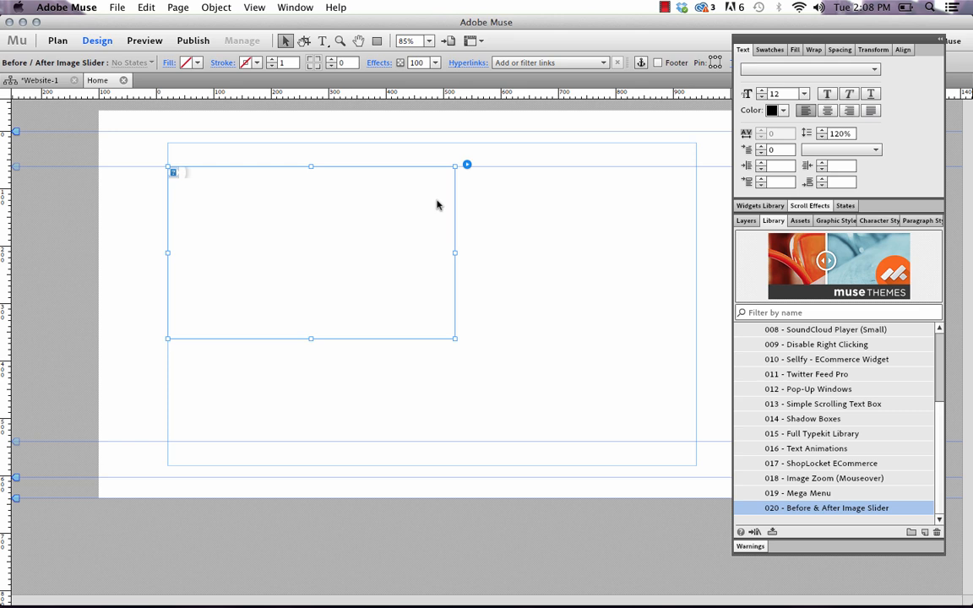
{"action": "mouse_move", "coordinate": [426, 222]}
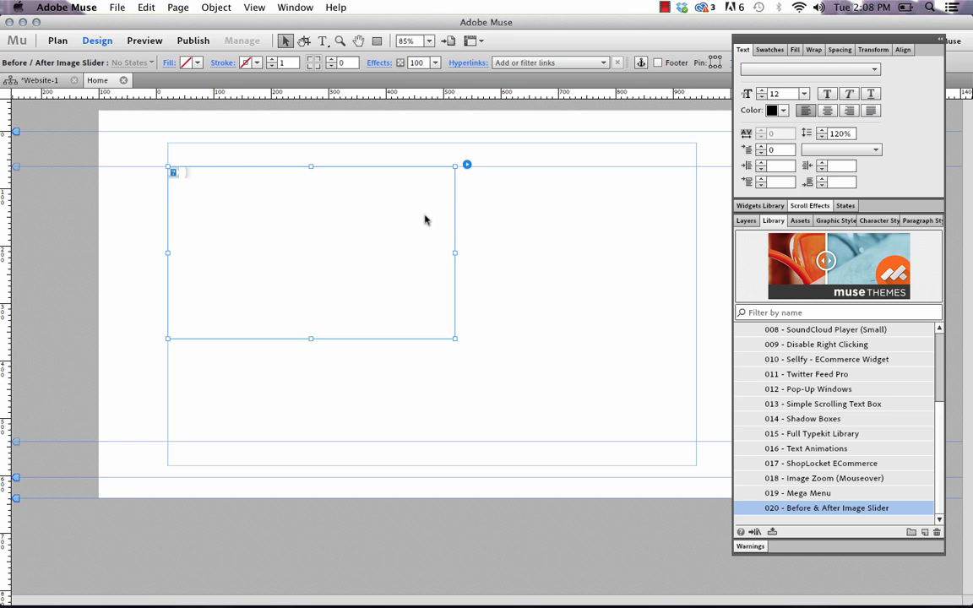
{"action": "mouse_move", "coordinate": [422, 238]}
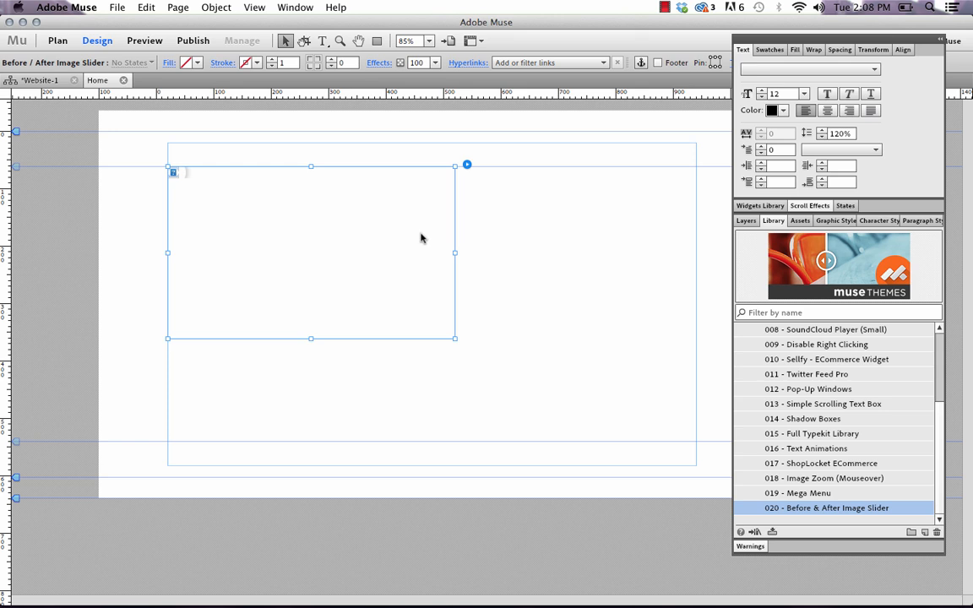
Step: Add after1.jpg and before1.jpg from the beforeafter folder as files for upload
{"action": "left_click", "coordinate": [117, 7]}
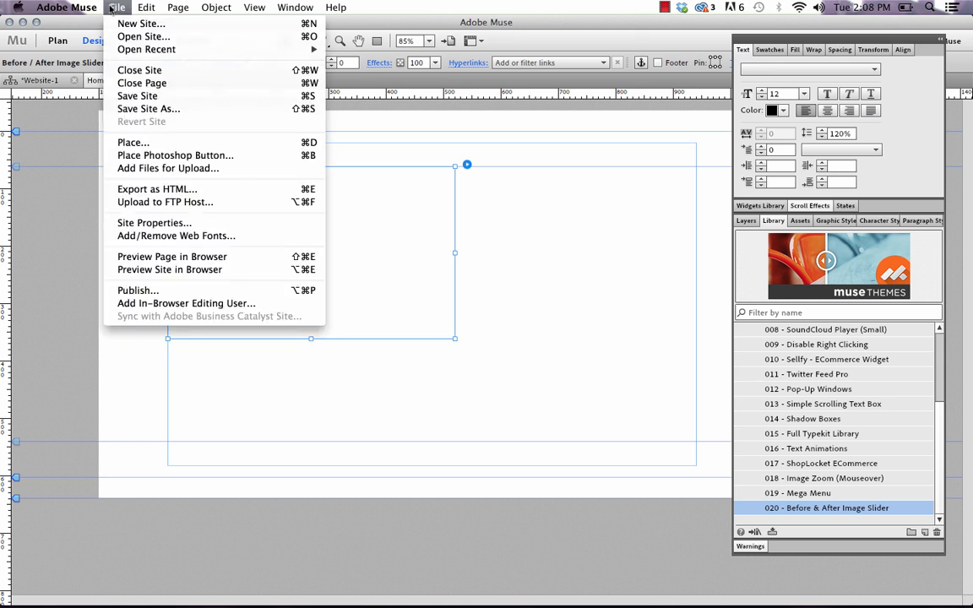
{"action": "mouse_move", "coordinate": [167, 168]}
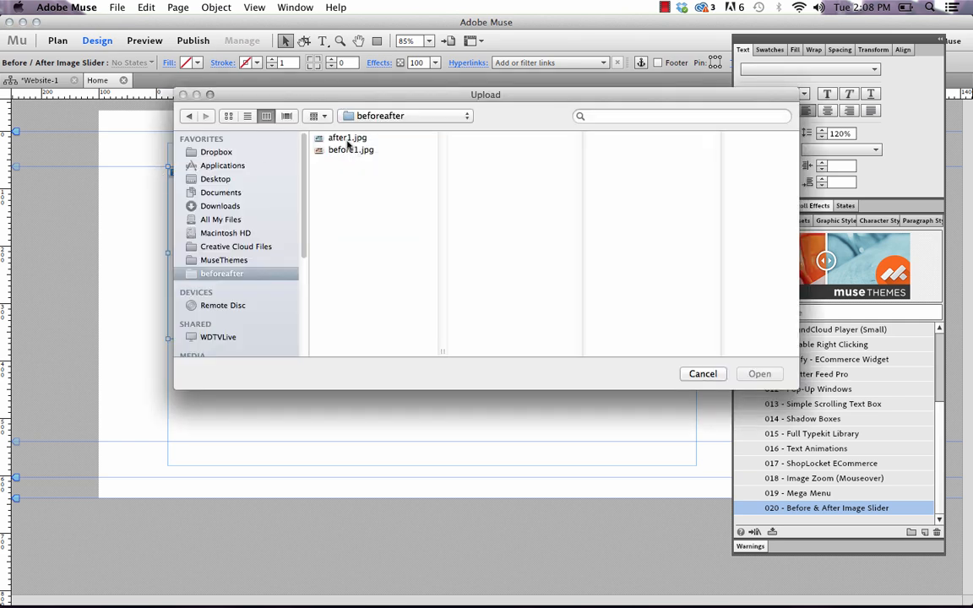
{"action": "mouse_move", "coordinate": [350, 150]}
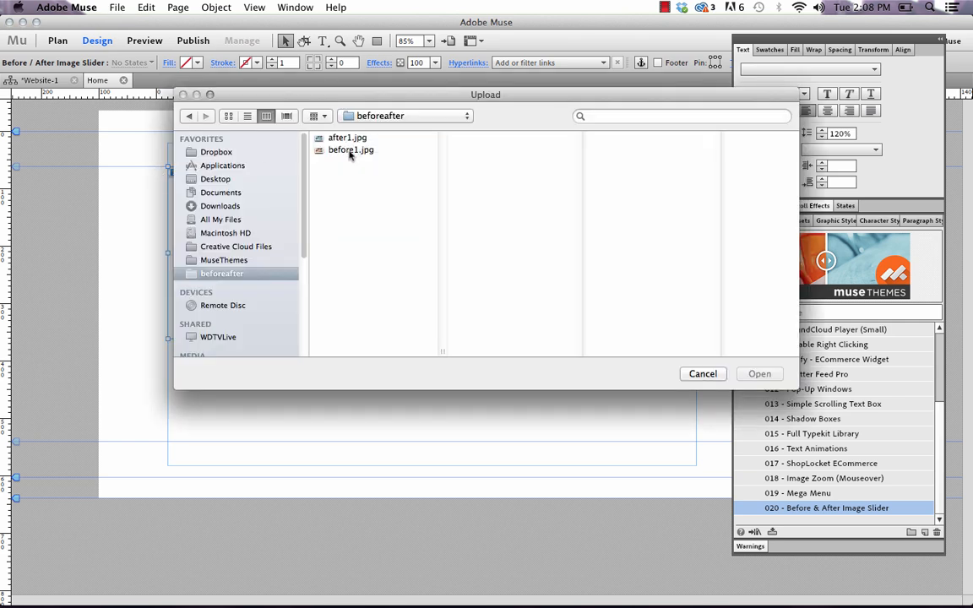
{"action": "left_click", "coordinate": [350, 149]}
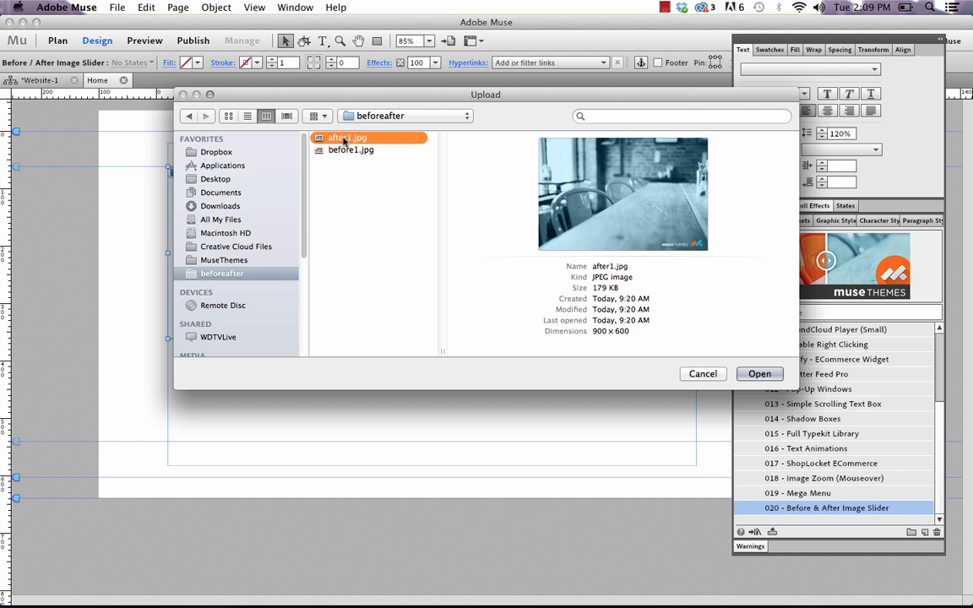
{"action": "mouse_move", "coordinate": [344, 149]}
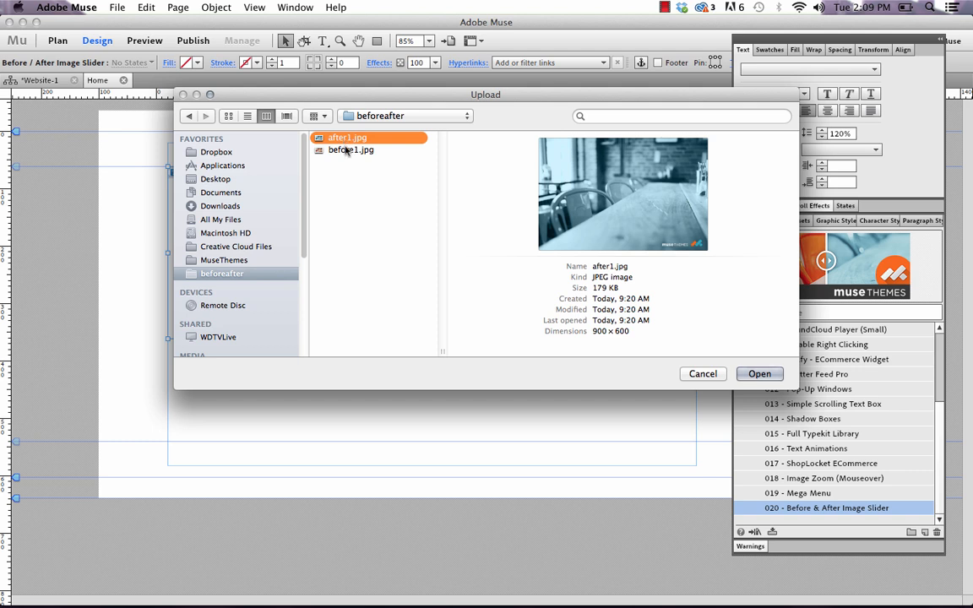
{"action": "mouse_move", "coordinate": [365, 153]}
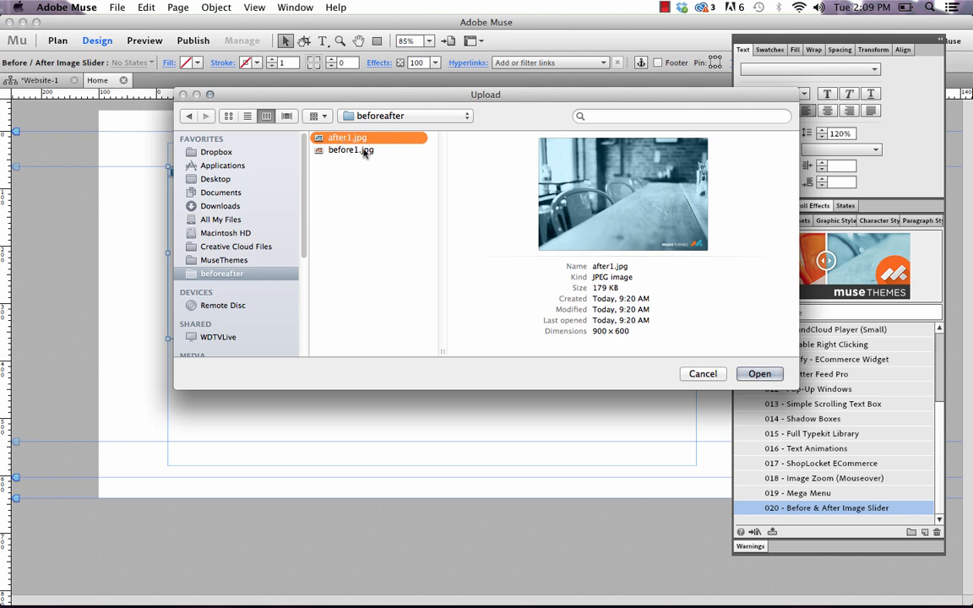
{"action": "left_click", "coordinate": [350, 149]}
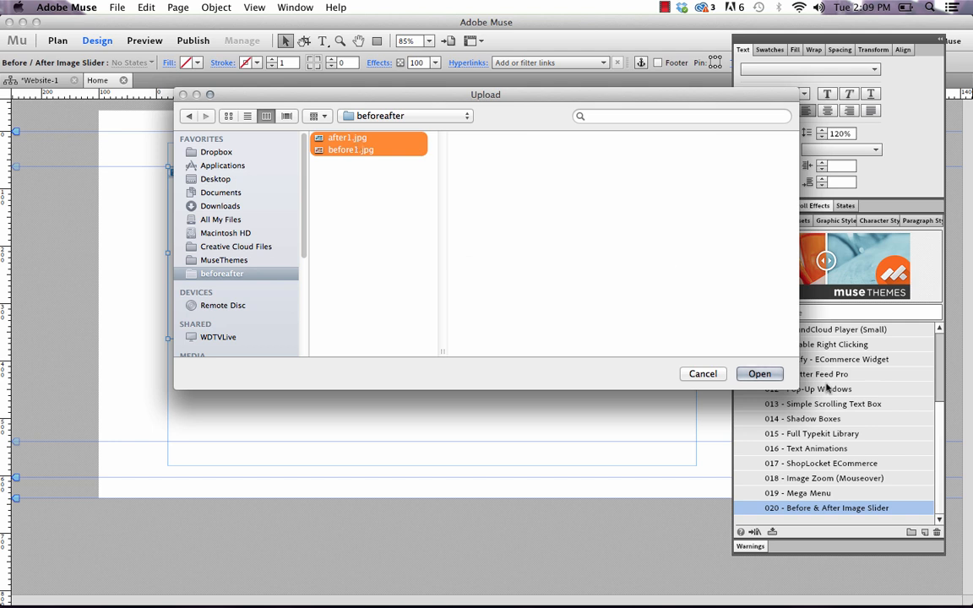
{"action": "left_click", "coordinate": [758, 374]}
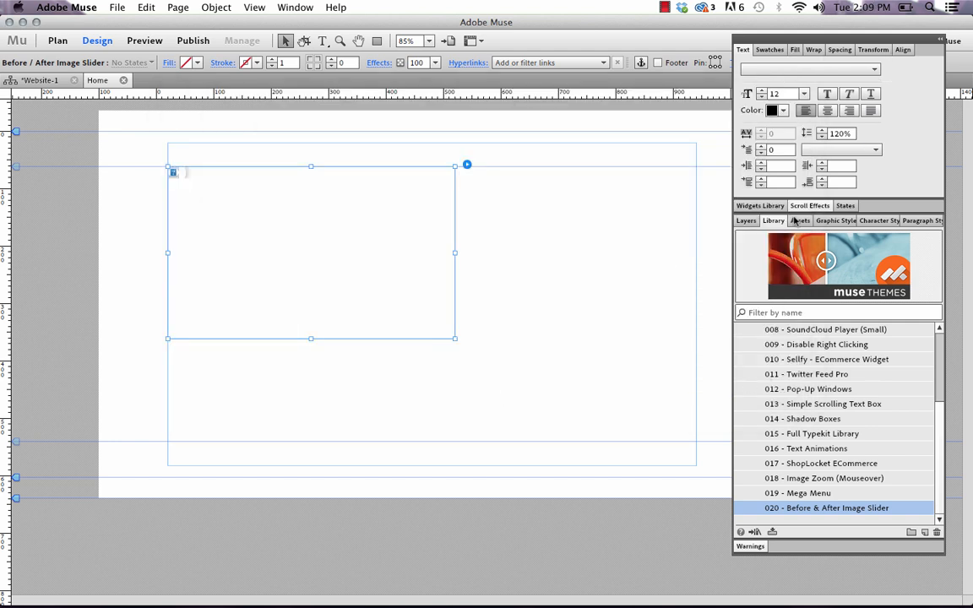
Step: Show the Assets panel listing after1.jpg and before1.jpg
{"action": "left_click", "coordinate": [799, 220]}
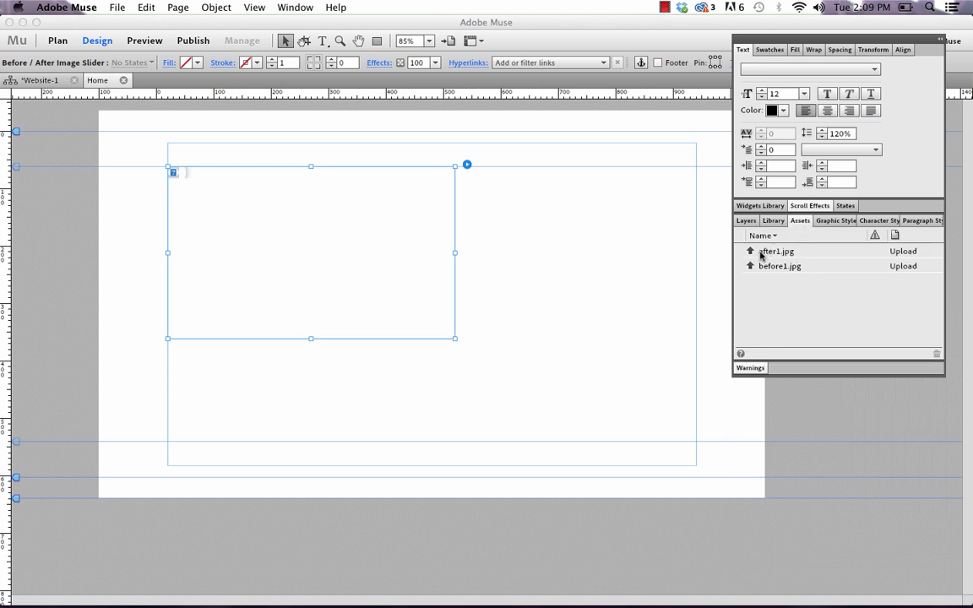
{"action": "mouse_move", "coordinate": [788, 276]}
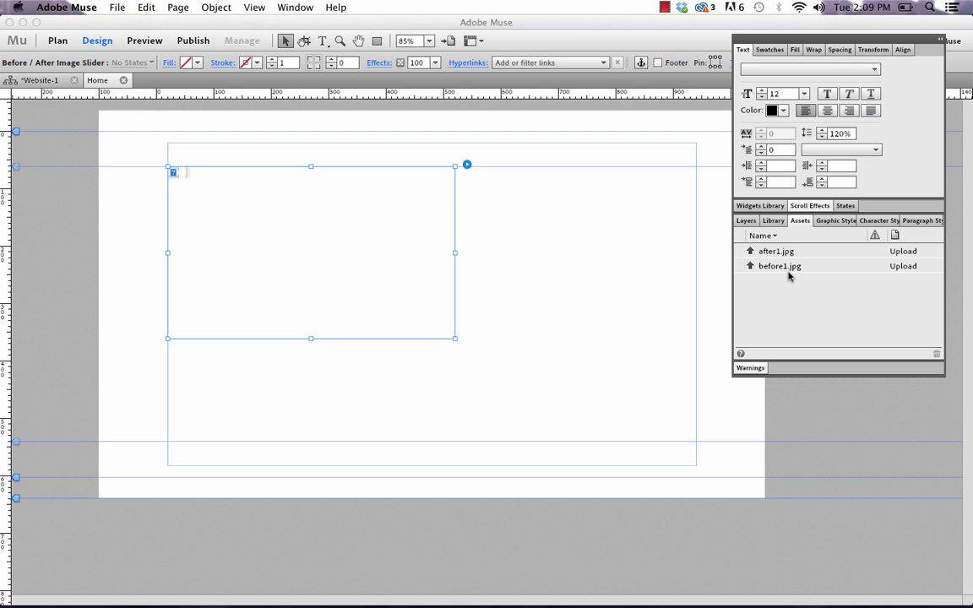
{"action": "mouse_move", "coordinate": [522, 190]}
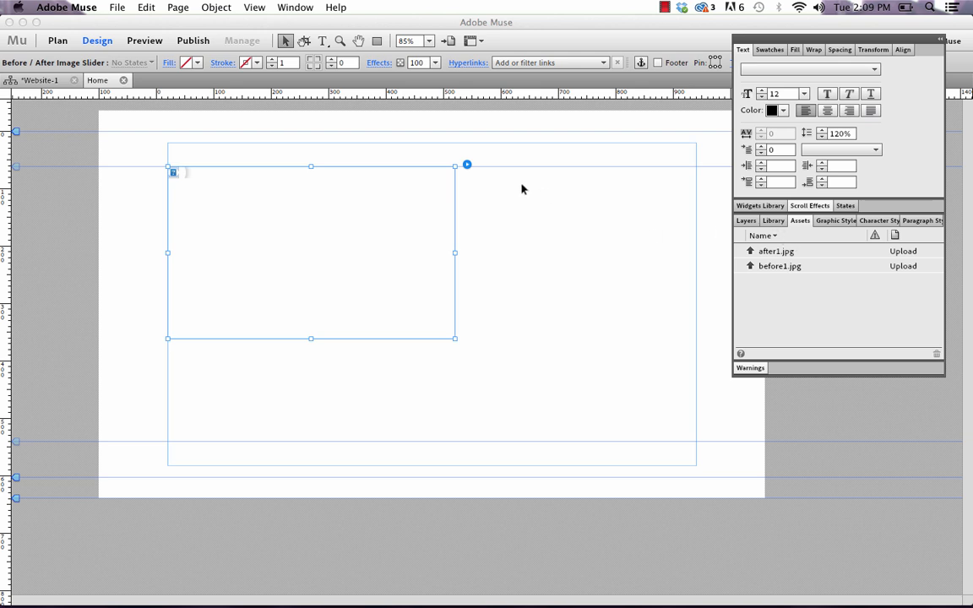
{"action": "mouse_move", "coordinate": [464, 187]}
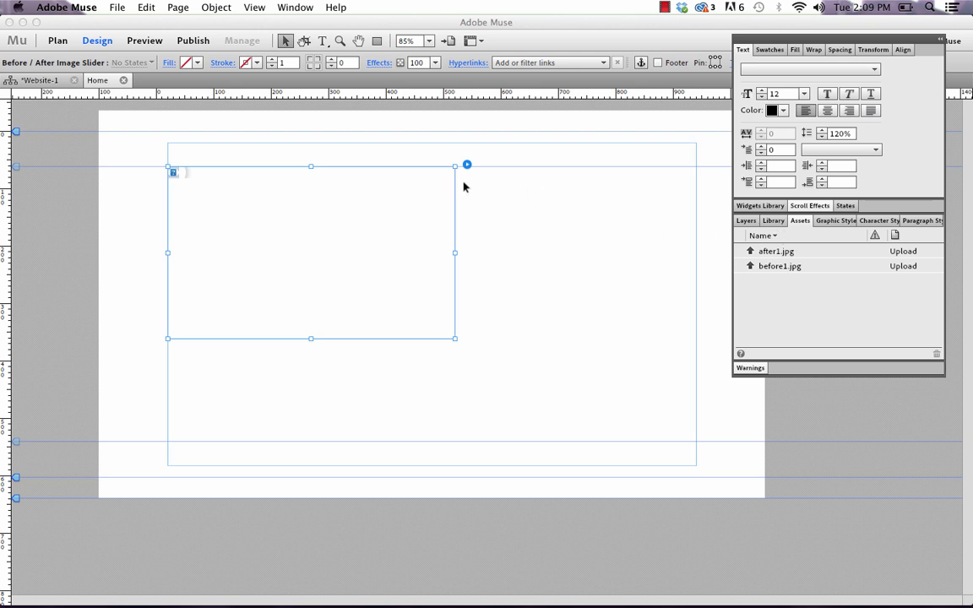
{"action": "mouse_move", "coordinate": [468, 166]}
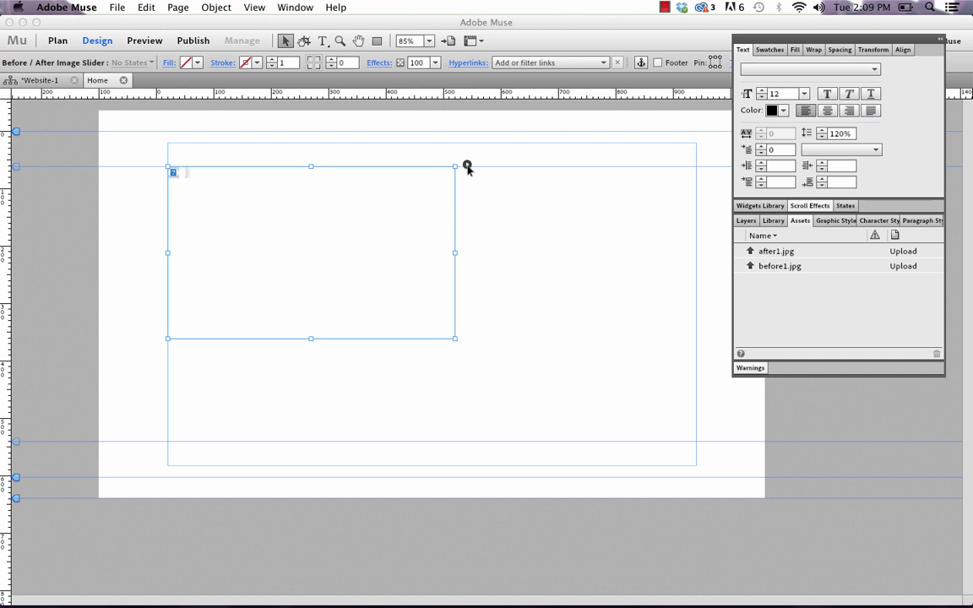
Step: Set the slider's Before Image to before1.jpg and After Image to after1.jpg
{"action": "left_click", "coordinate": [465, 163]}
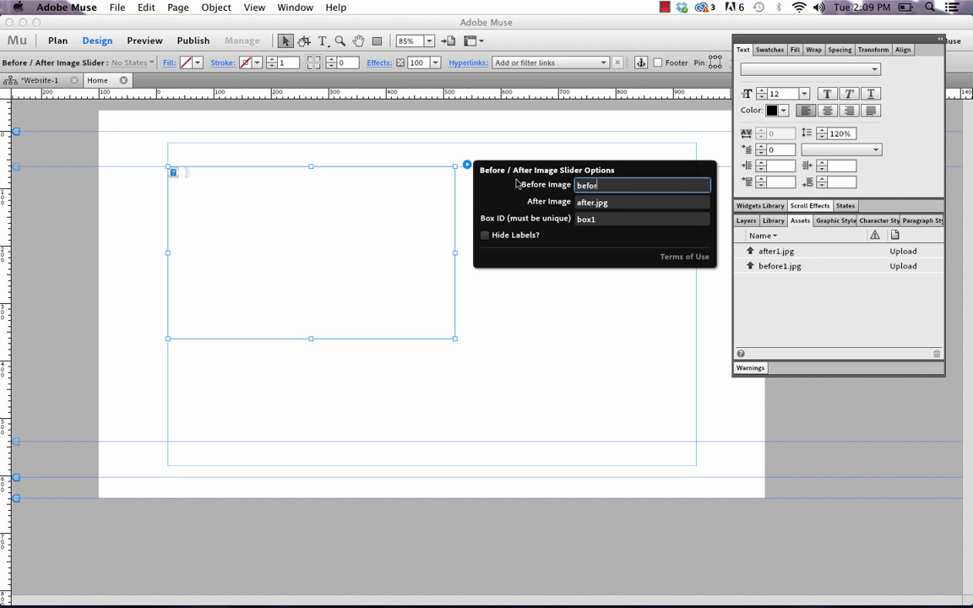
{"action": "type", "text": "before1.jpg"}
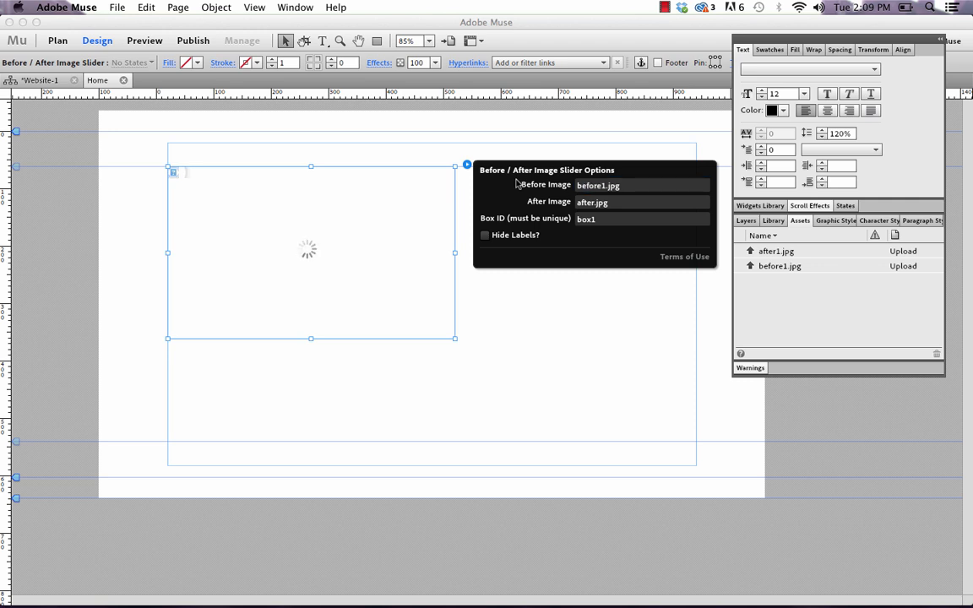
{"action": "triple_click", "coordinate": [641, 201]}
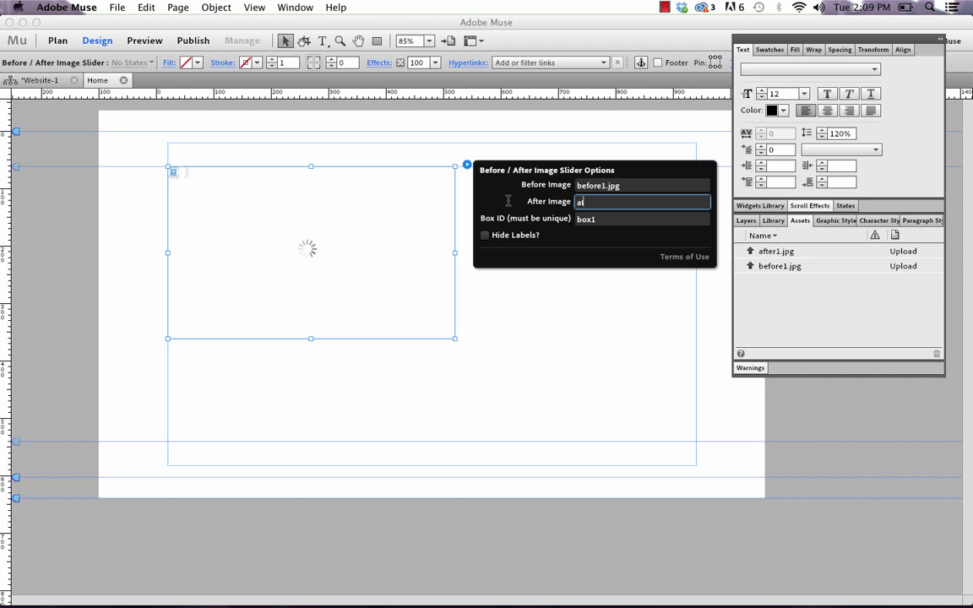
{"action": "type", "text": "fter1.jpg"}
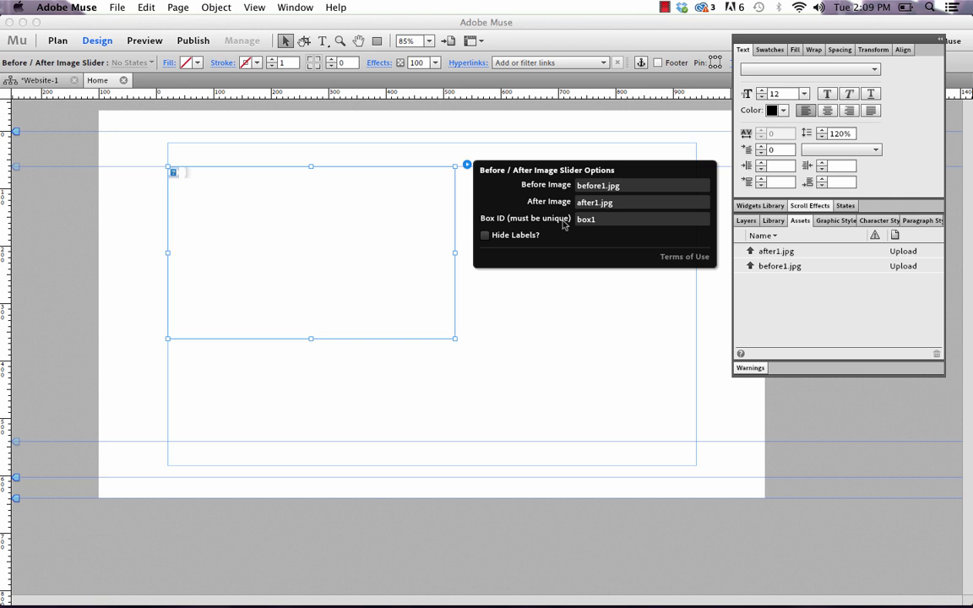
{"action": "left_click", "coordinate": [456, 345]}
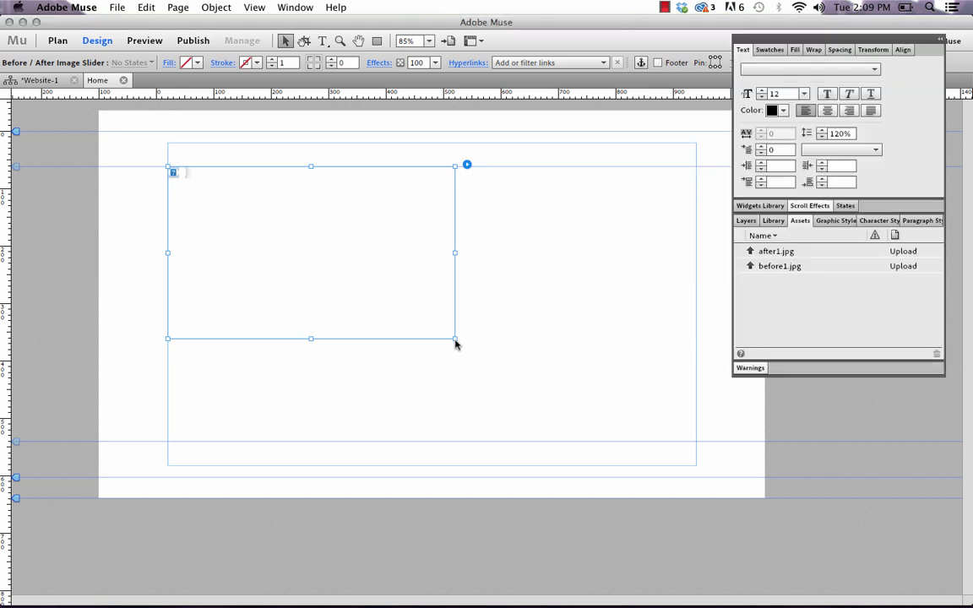
Step: Resize the slider widget to about 541 × 320 pixels
{"action": "left_click_drag", "start_coordinate": [454, 337], "coordinate": [478, 349]}
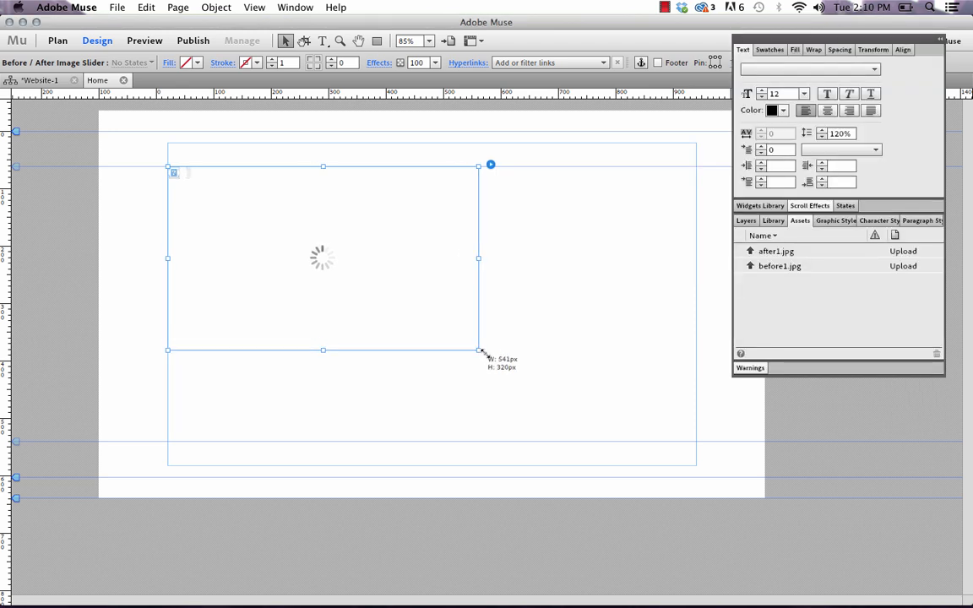
{"action": "left_click_drag", "start_coordinate": [478, 351], "coordinate": [615, 411]}
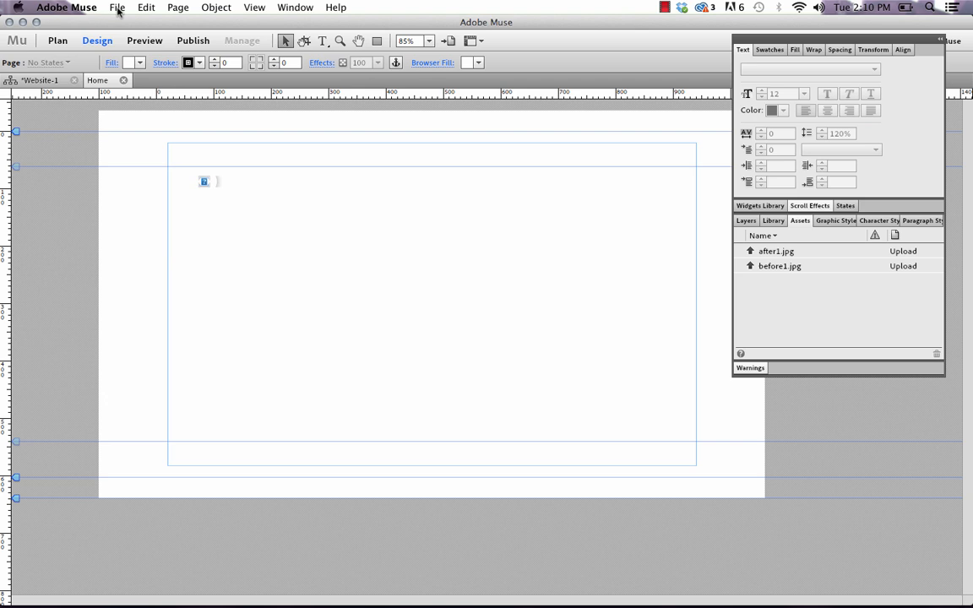
{"action": "mouse_move", "coordinate": [171, 258]}
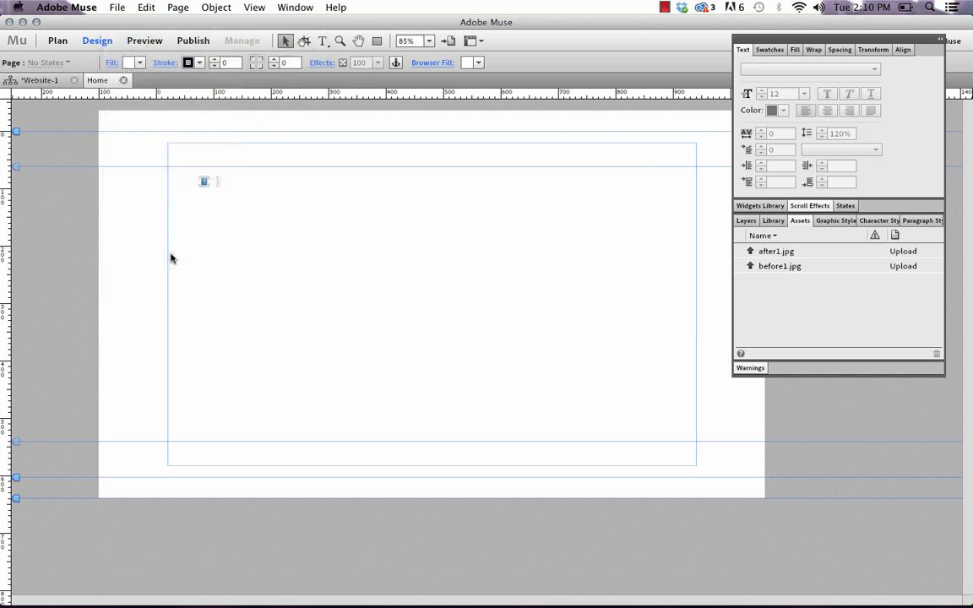
Step: Preview the page in Firefox and drag the divider across the café photos
{"action": "left_click", "coordinate": [144, 40]}
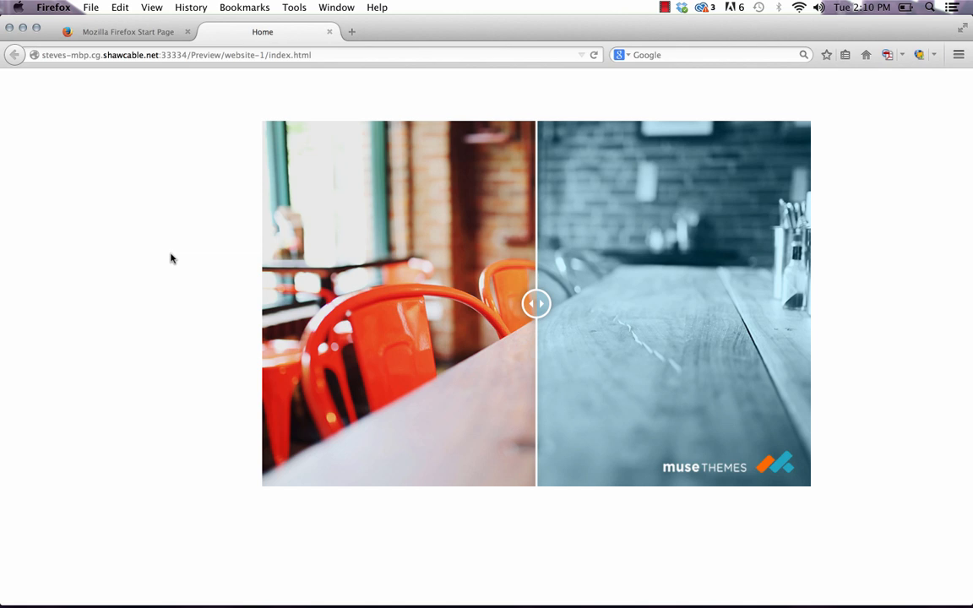
{"action": "mouse_move", "coordinate": [532, 507]}
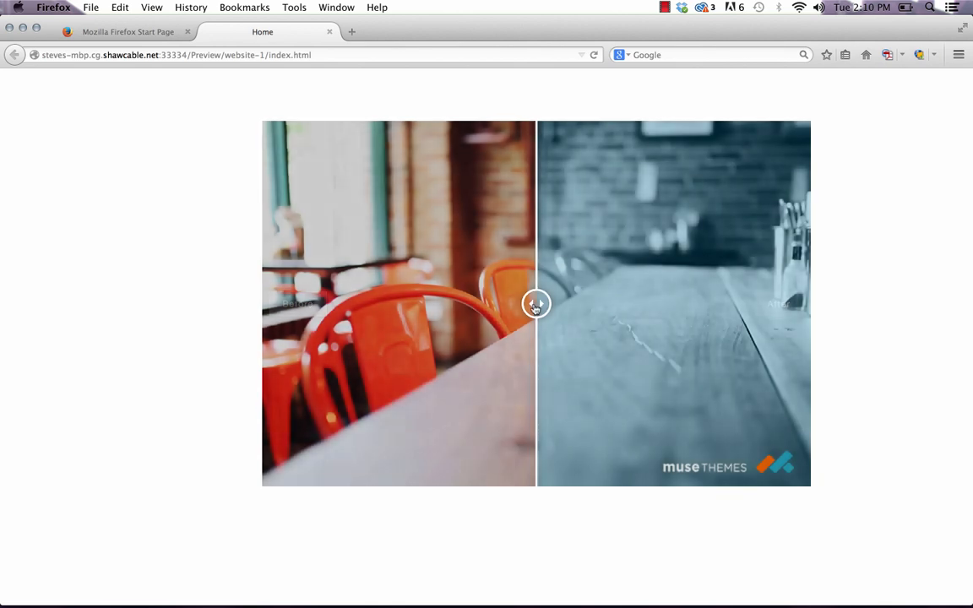
{"action": "left_click_drag", "start_coordinate": [536, 304], "coordinate": [262, 304]}
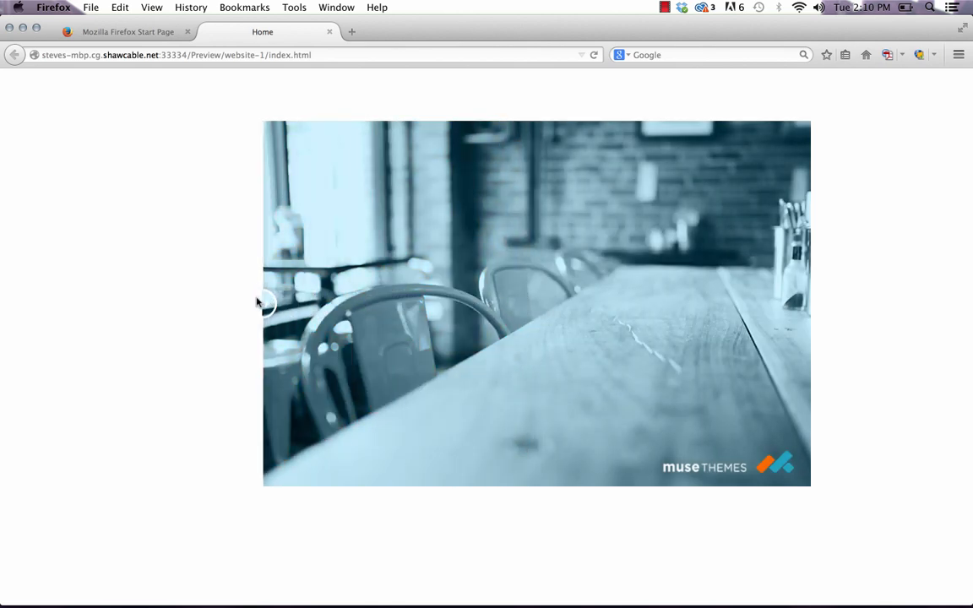
{"action": "left_click", "coordinate": [798, 302]}
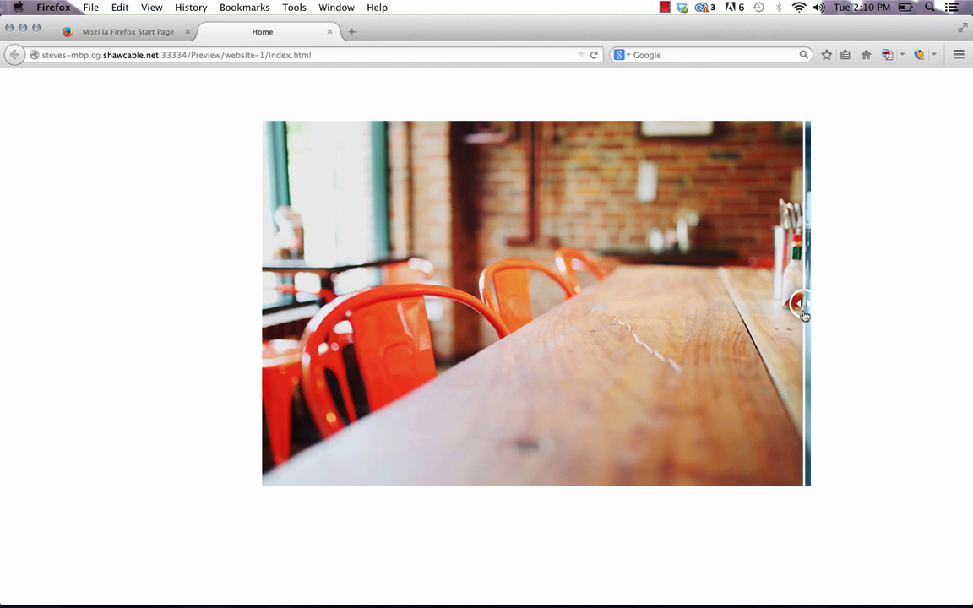
{"action": "left_click_drag", "start_coordinate": [798, 304], "coordinate": [522, 302]}
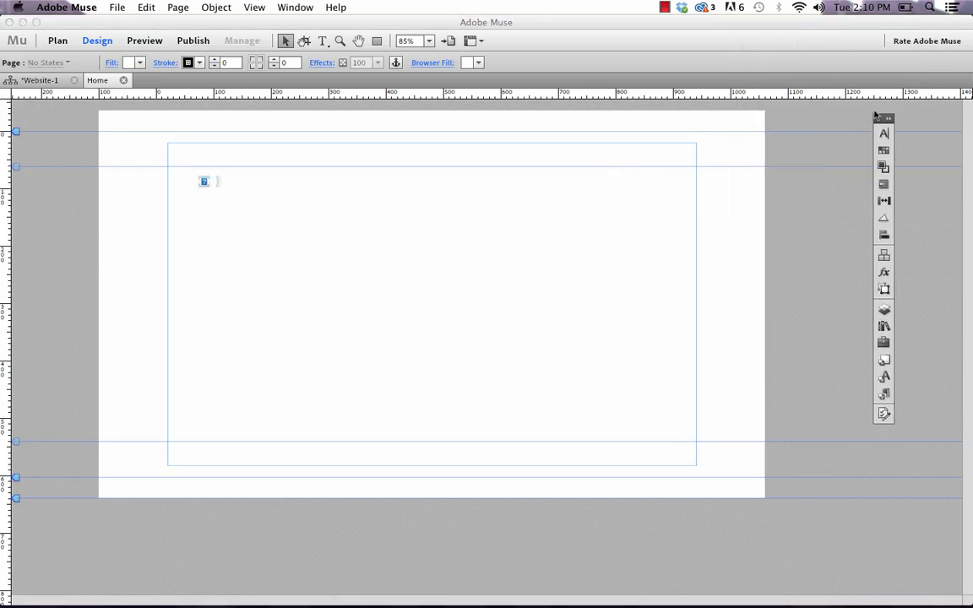
Step: Turn on Hide Labels in the slider widget's options
{"action": "left_click", "coordinate": [204, 181]}
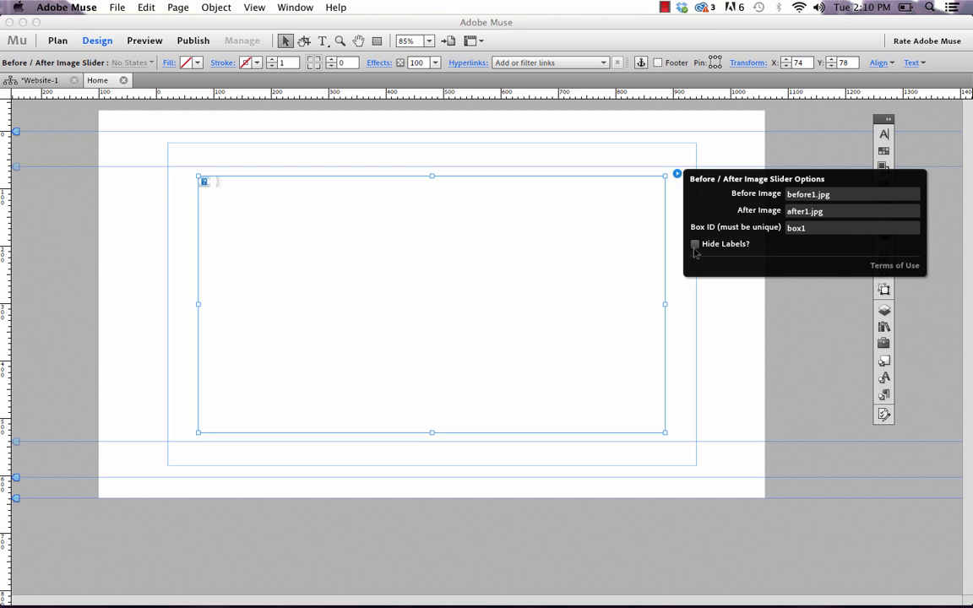
{"action": "left_click", "coordinate": [695, 244]}
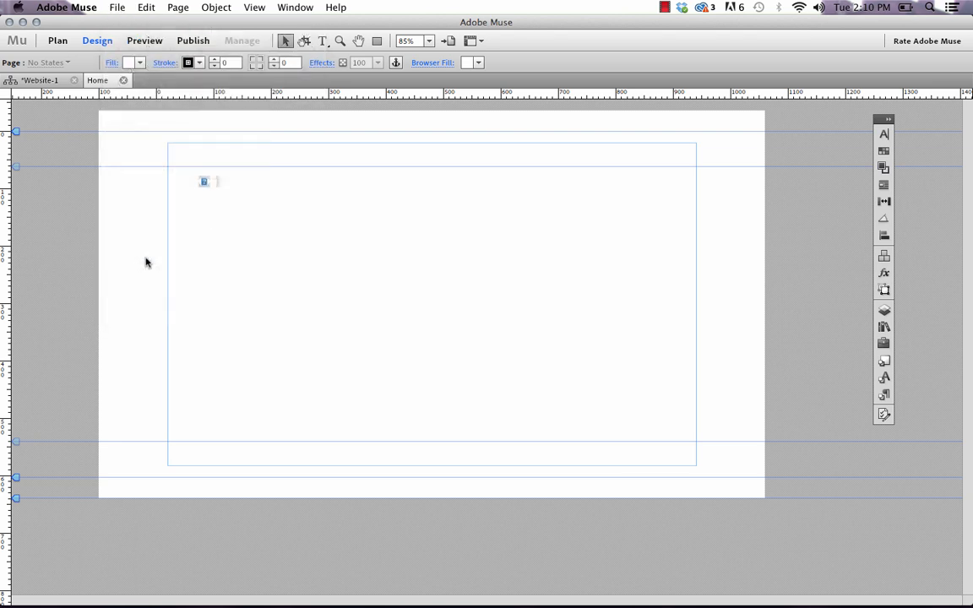
Step: Re-preview the label-free slider in Firefox, dragging the divider back and forth
{"action": "left_click", "coordinate": [144, 40]}
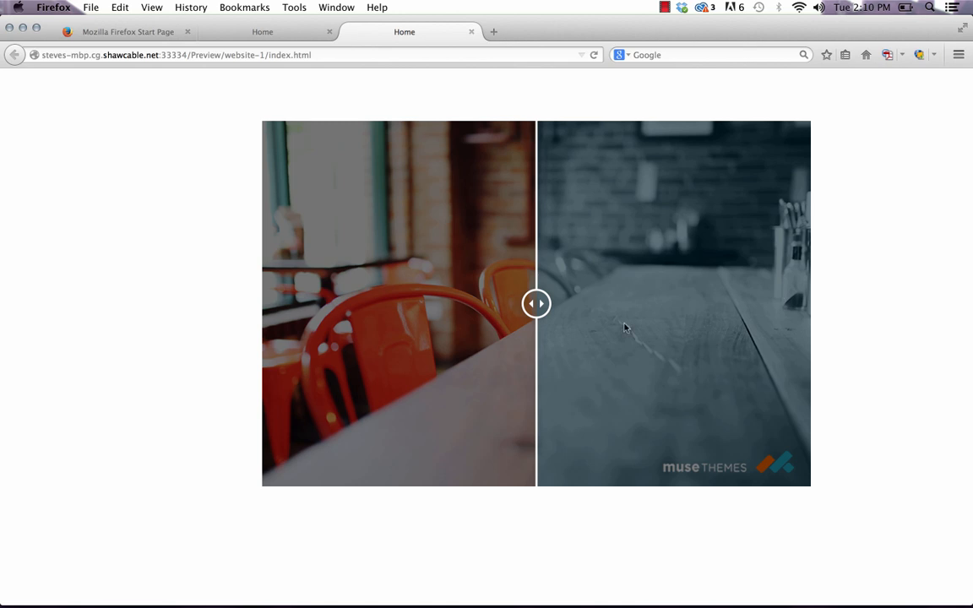
{"action": "left_click_drag", "start_coordinate": [536, 304], "coordinate": [602, 301]}
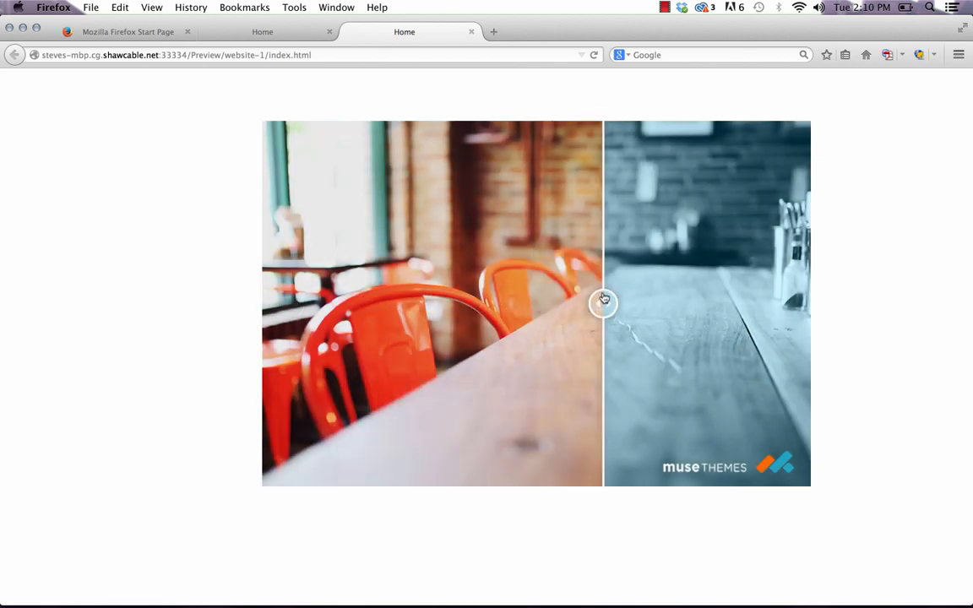
{"action": "left_click_drag", "start_coordinate": [603, 303], "coordinate": [523, 302]}
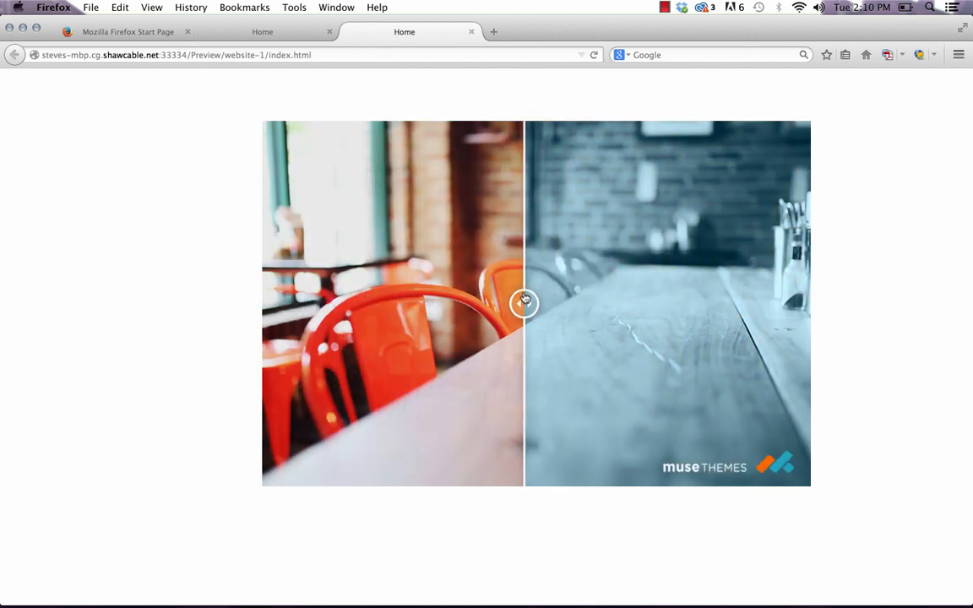
{"action": "left_click_drag", "start_coordinate": [524, 303], "coordinate": [519, 302]}
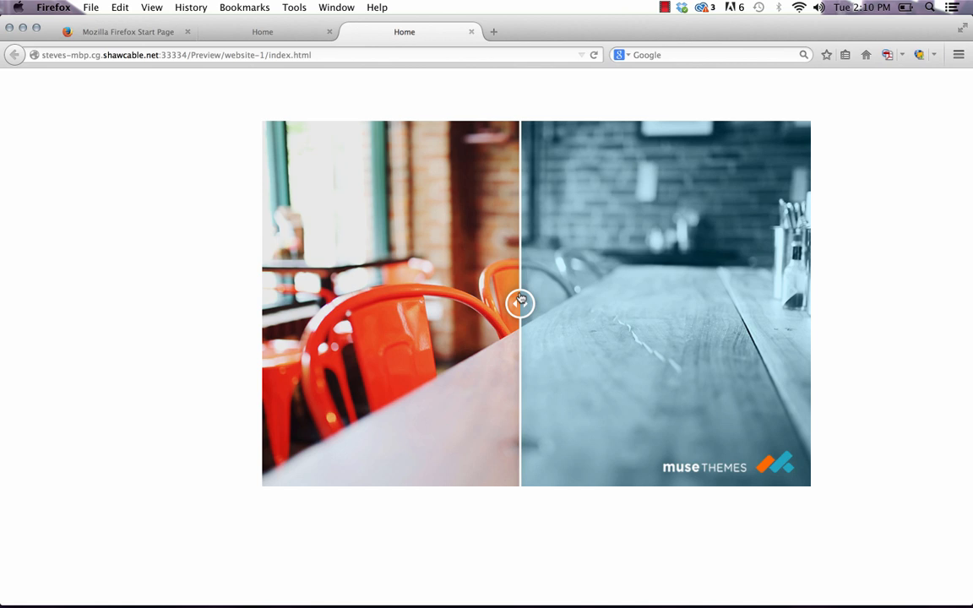